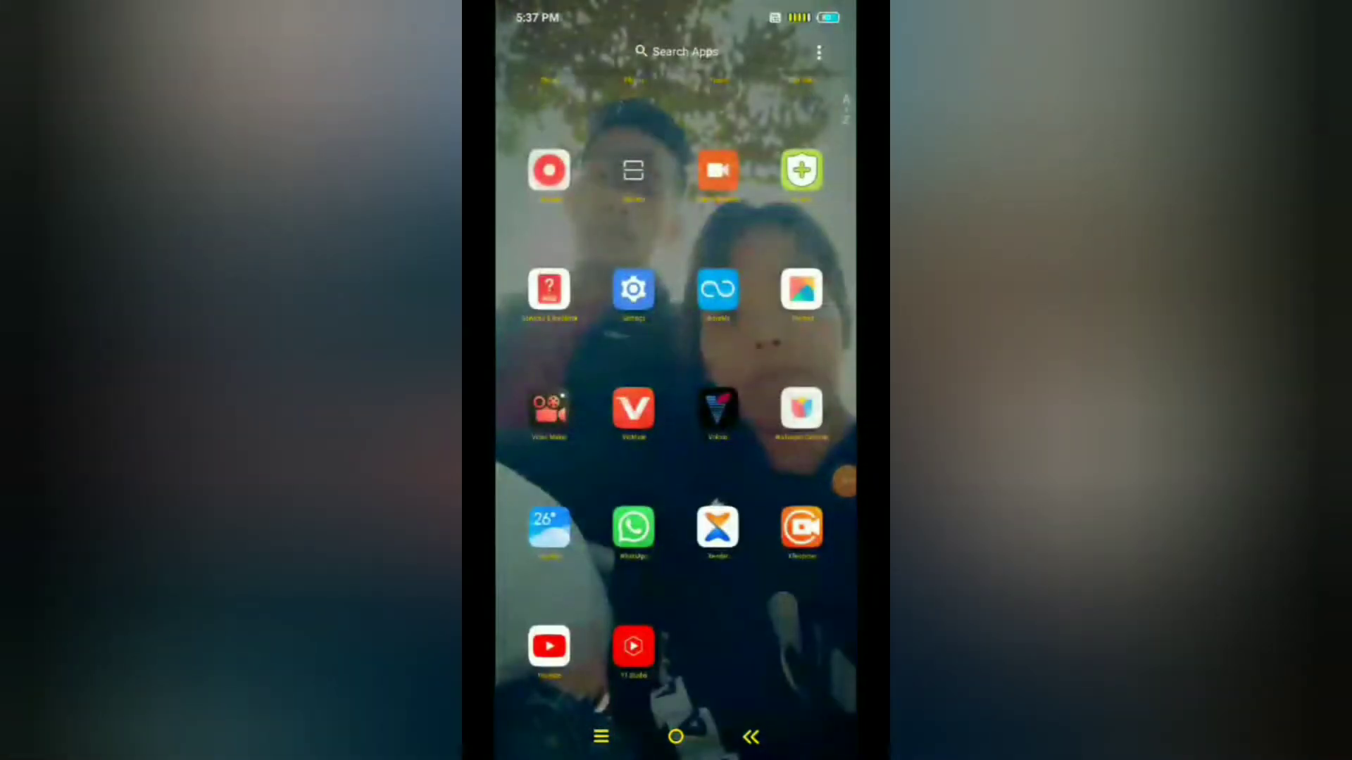
- Dismiss the app drawer so the home screen with its icons and dock shows again
{"action": "scroll", "scroll_direction": "down", "scroll_amount": 3}
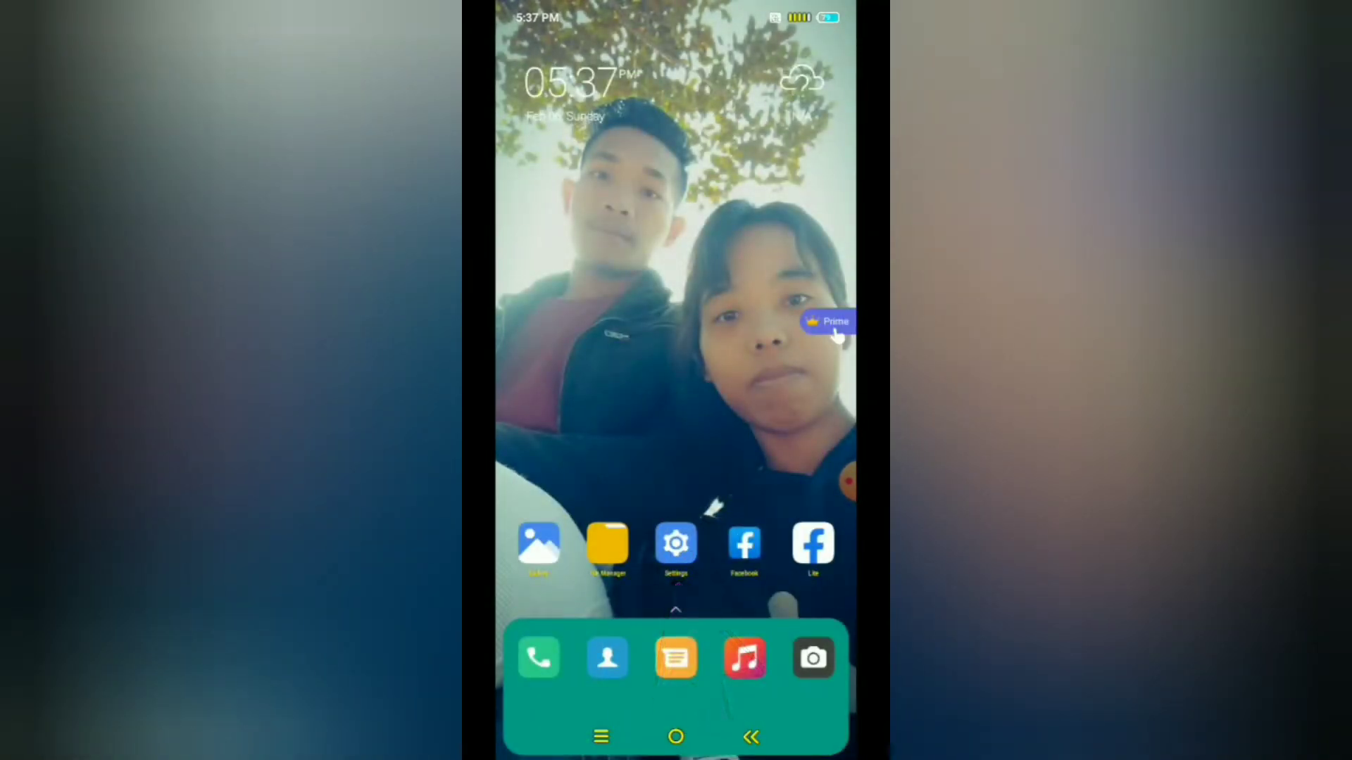
- Search Settings for 'Reset' to list the network reset and Factory reset options
{"action": "left_click", "coordinate": [675, 543]}
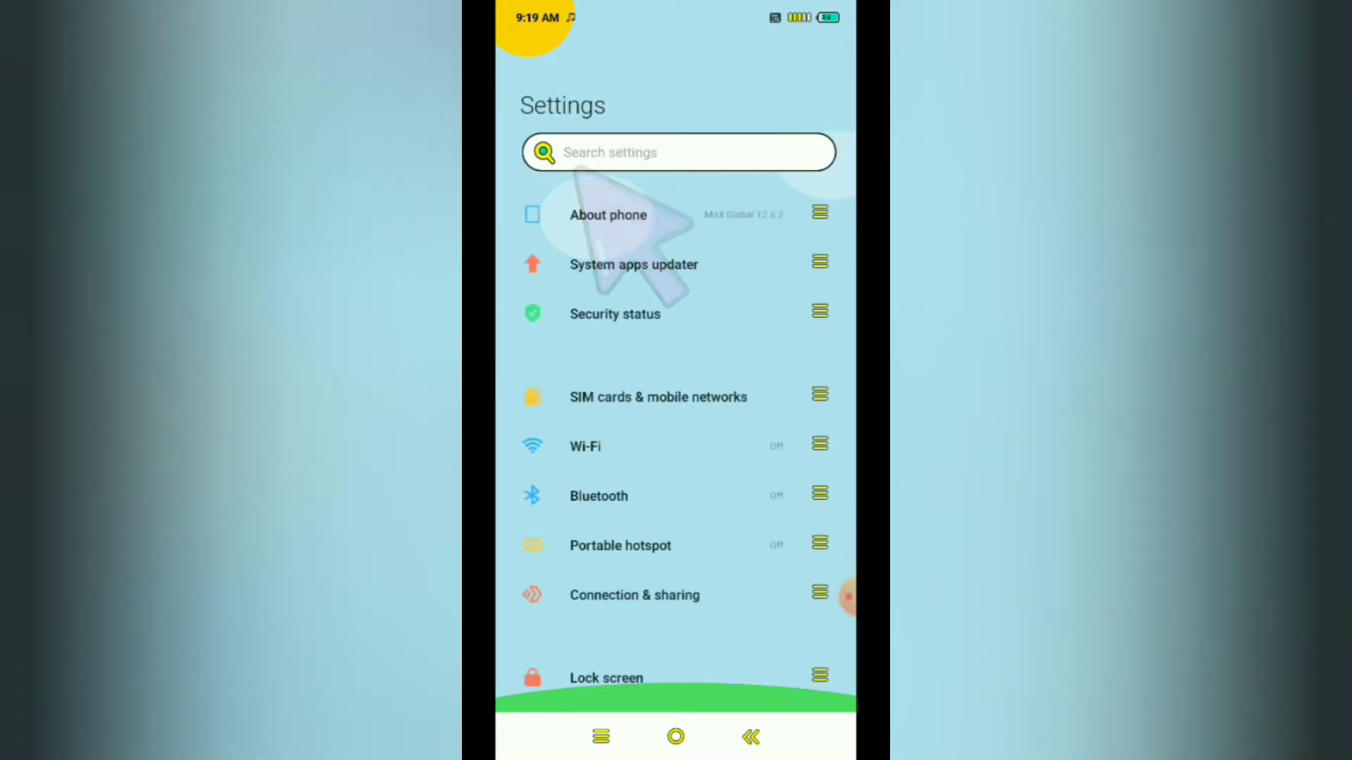
{"action": "left_click", "coordinate": [678, 152]}
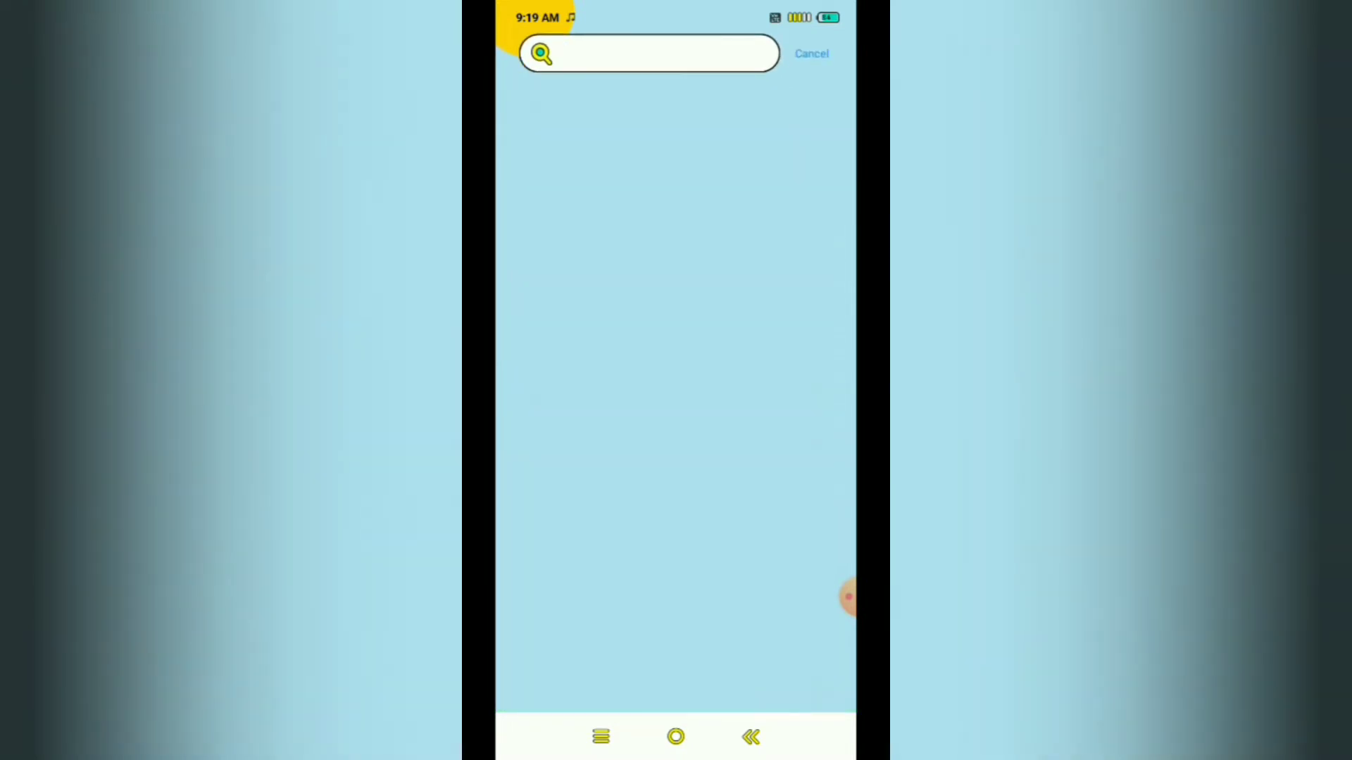
{"action": "left_click", "coordinate": [648, 53]}
{"action": "type", "text": "Res"}
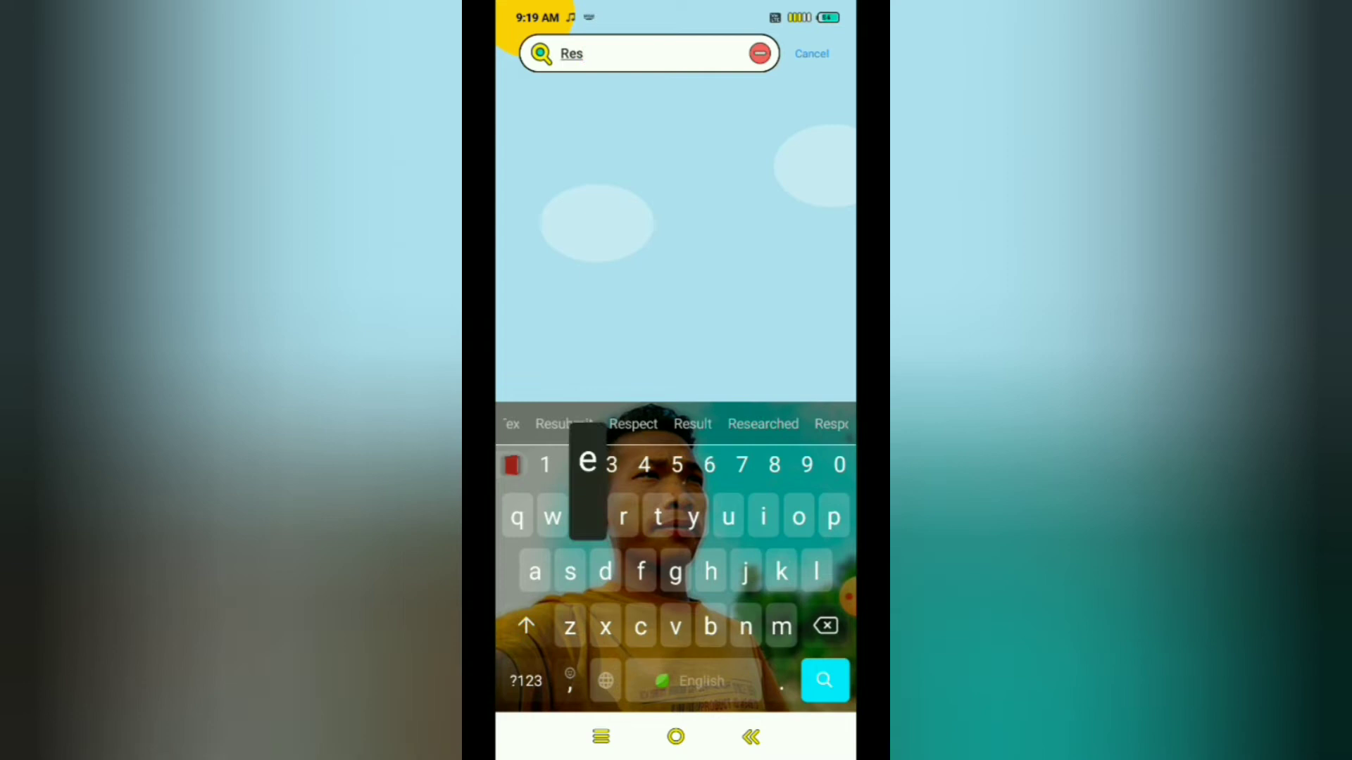
{"action": "type", "text": "et"}
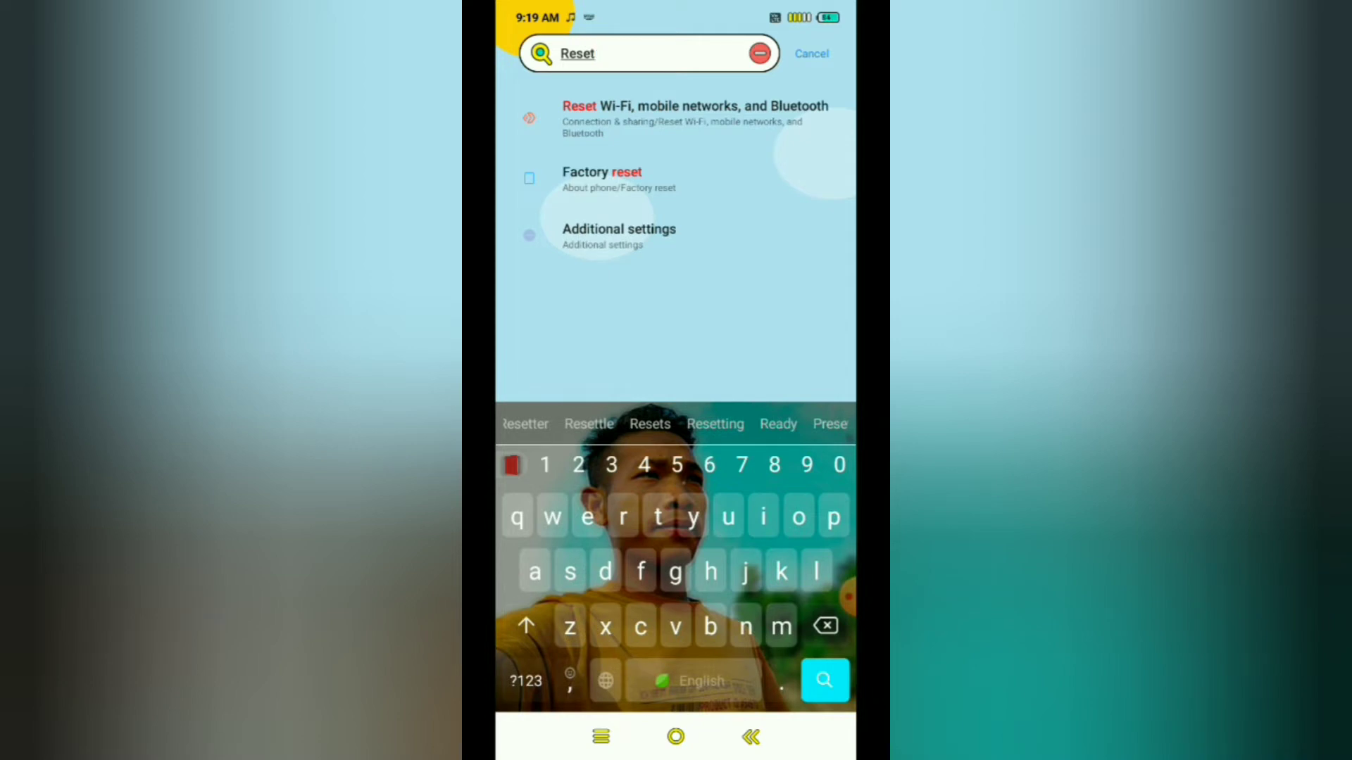
- Reset Wi-Fi, mobile networks and Bluetooth to defaults, confirming with OK in the Reset? dialog
{"action": "left_click", "coordinate": [693, 118]}
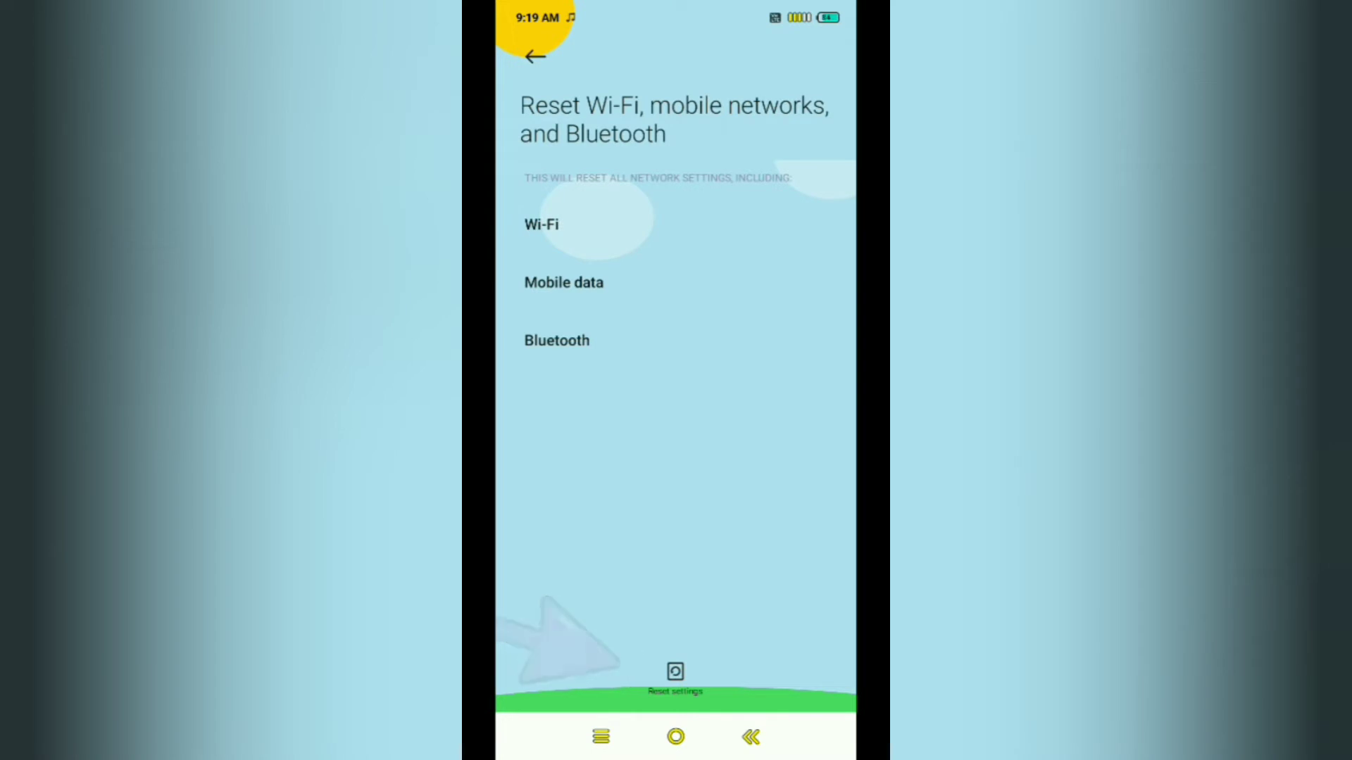
{"action": "left_click", "coordinate": [674, 690]}
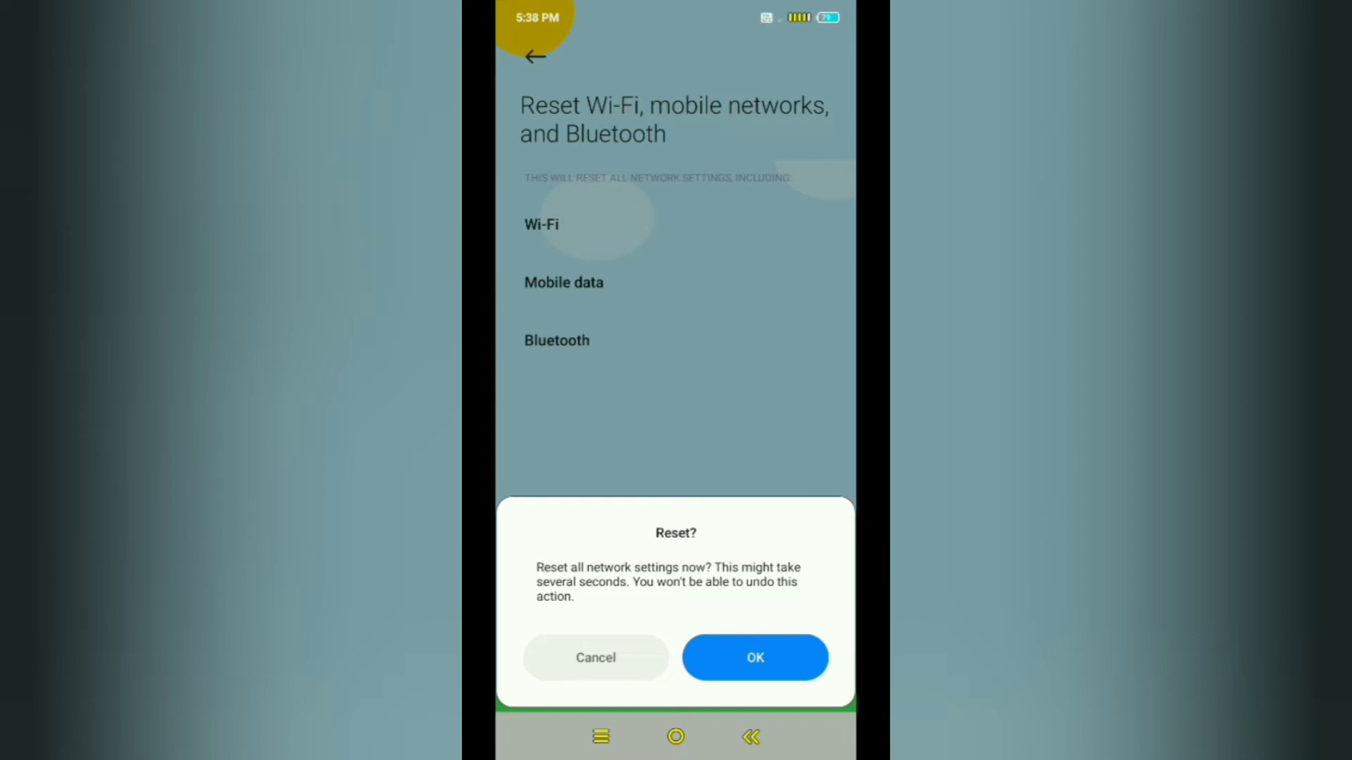
{"action": "left_click", "coordinate": [755, 657]}
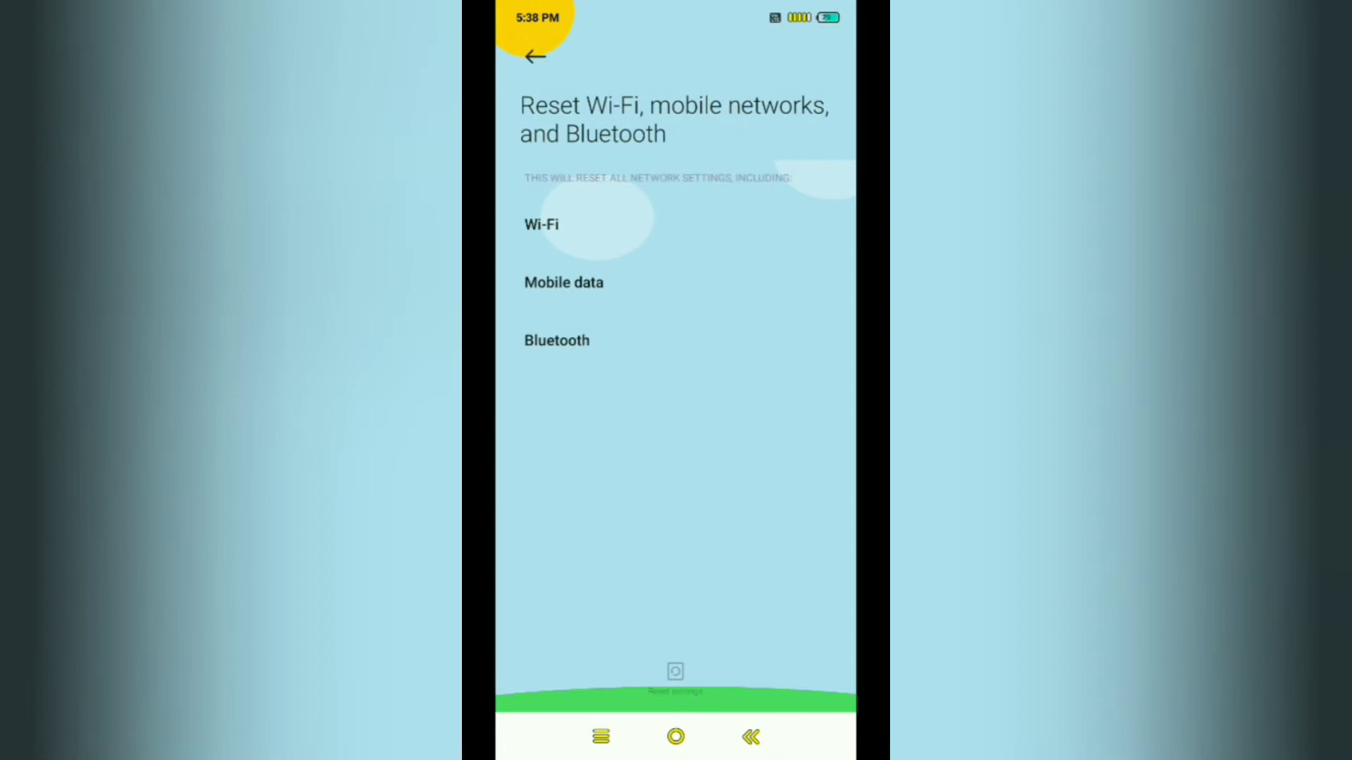
{"action": "left_click", "coordinate": [675, 679]}
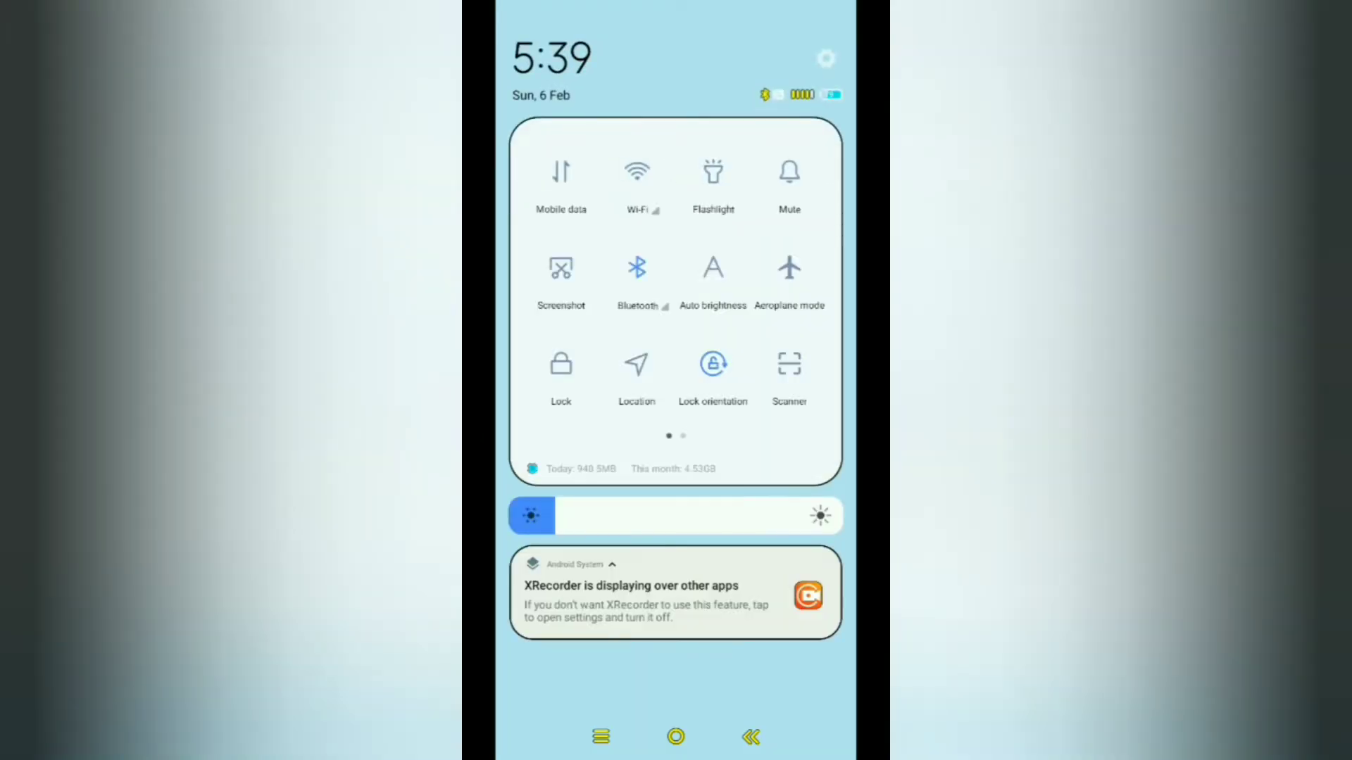
- Check the Wi-Fi and Bluetooth tiles in the control center, then swipe it away to the app list
{"action": "scroll", "scroll_direction": "left", "scroll_amount": 3}
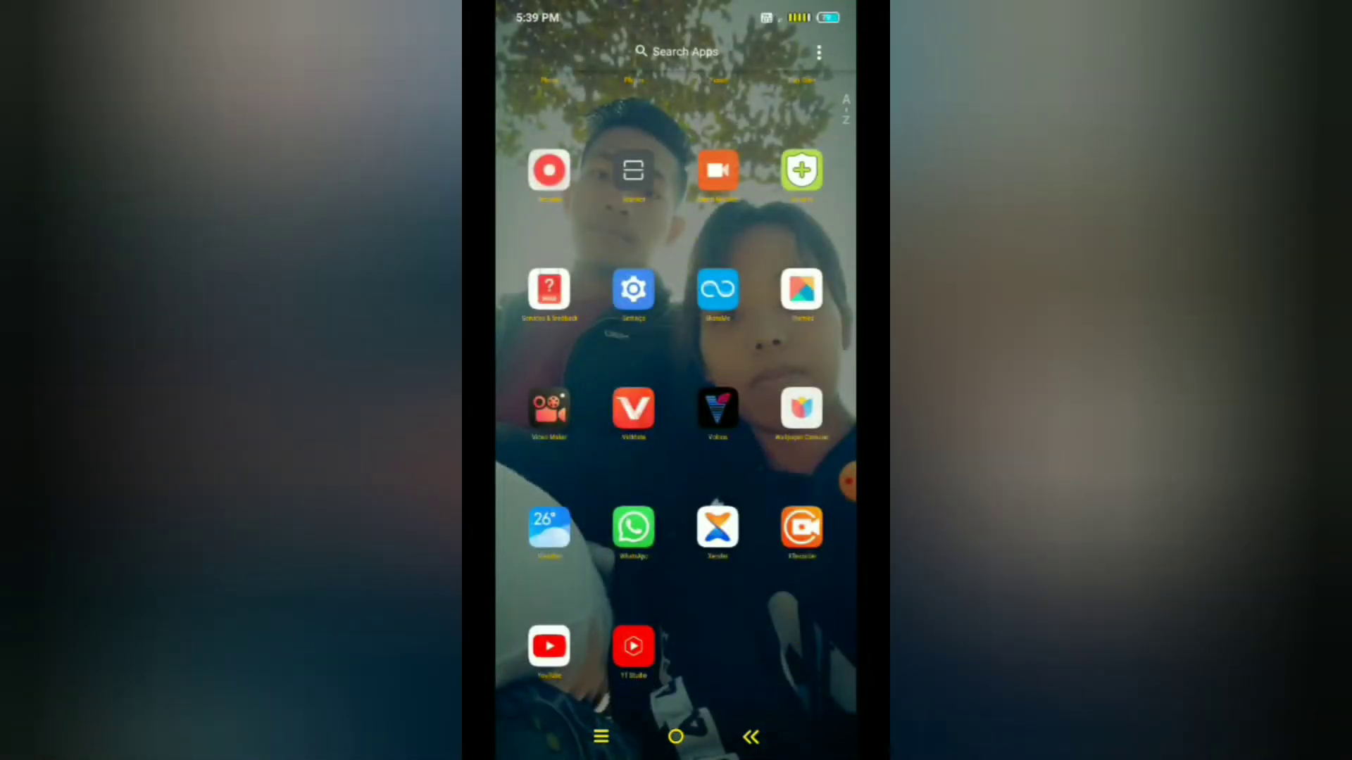
{"action": "left_click", "coordinate": [550, 647]}
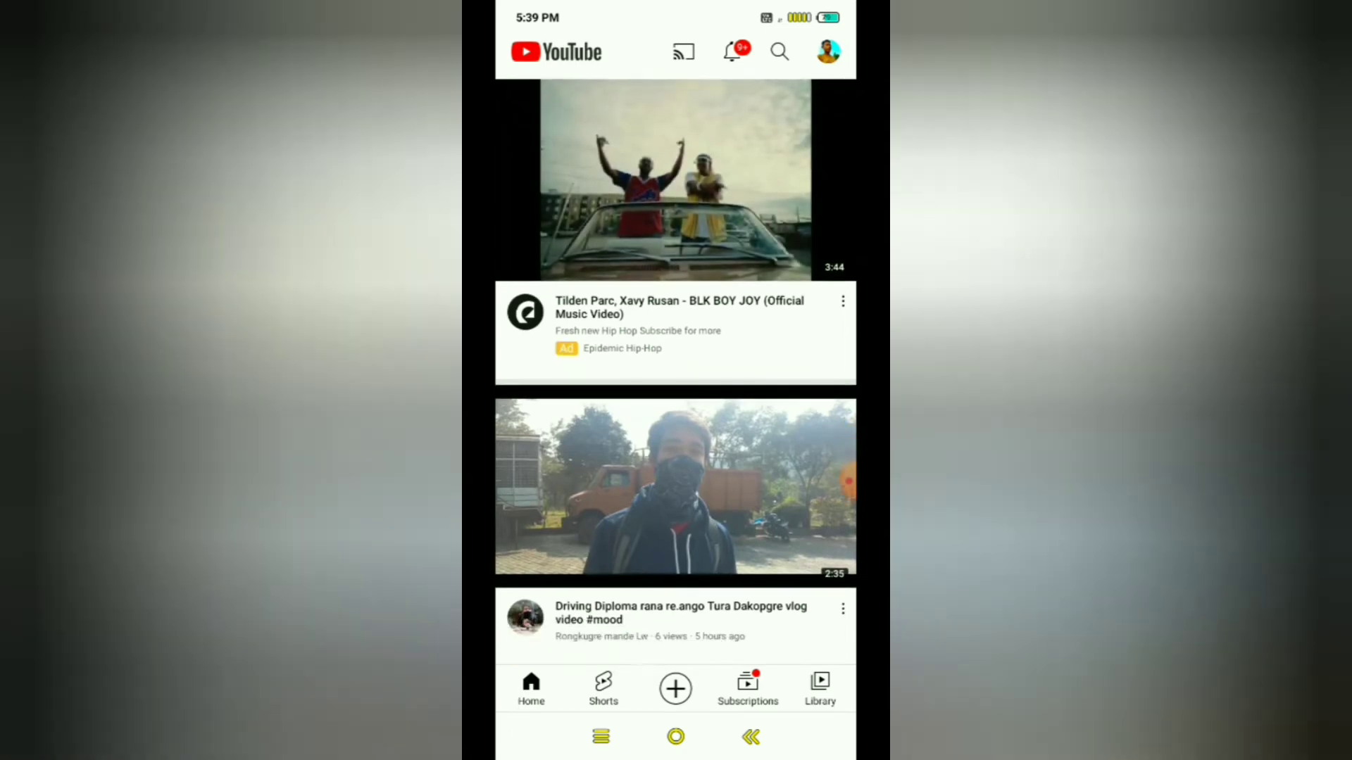
{"action": "scroll", "scroll_direction": "down", "scroll_amount": 3}
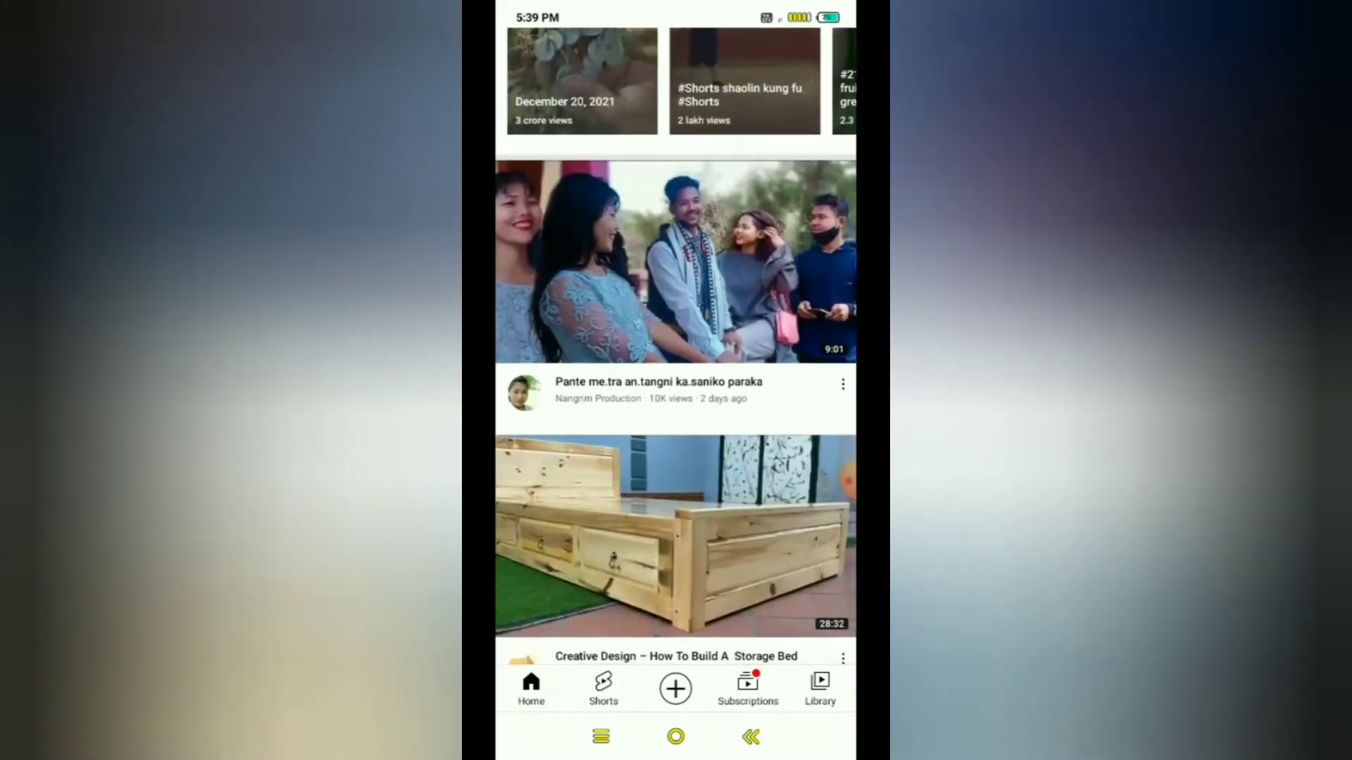
{"action": "scroll", "scroll_direction": "down", "scroll_amount": 3}
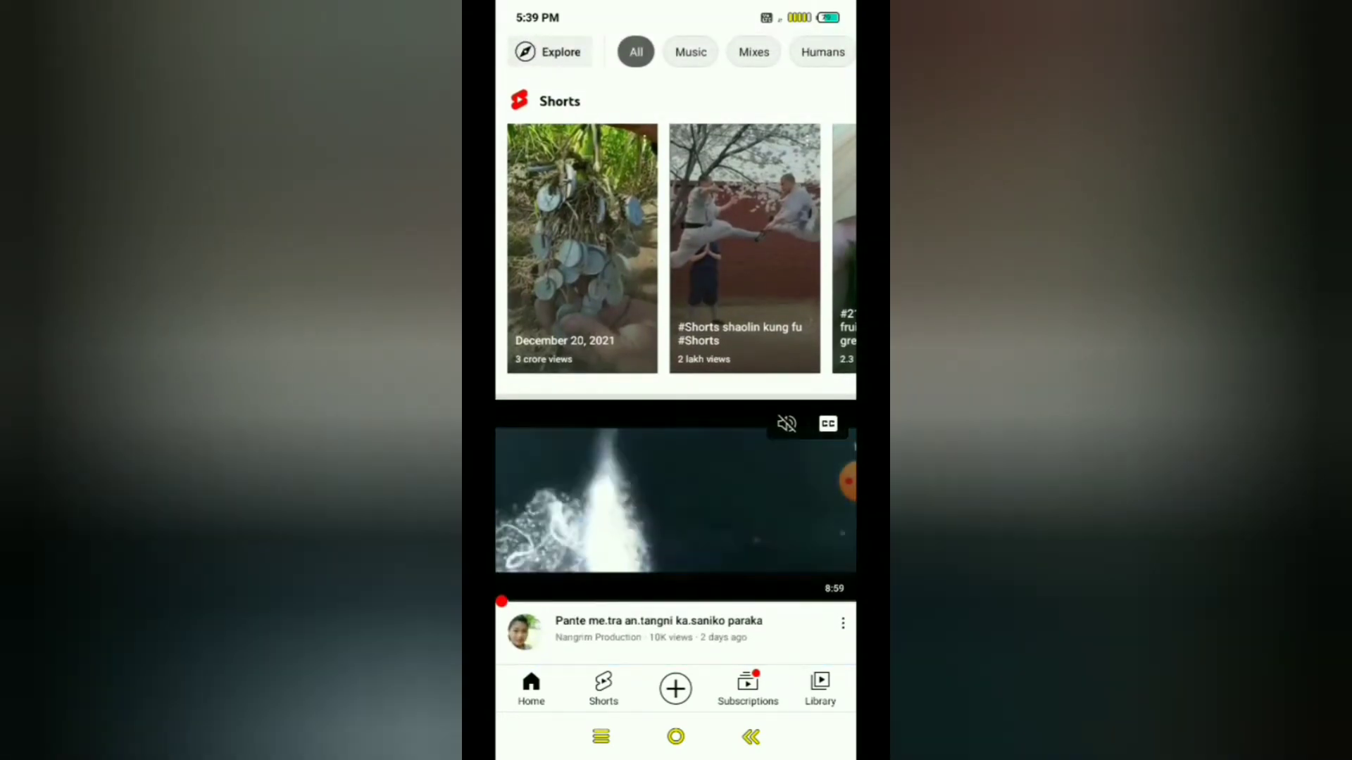
{"action": "left_click", "coordinate": [744, 245]}
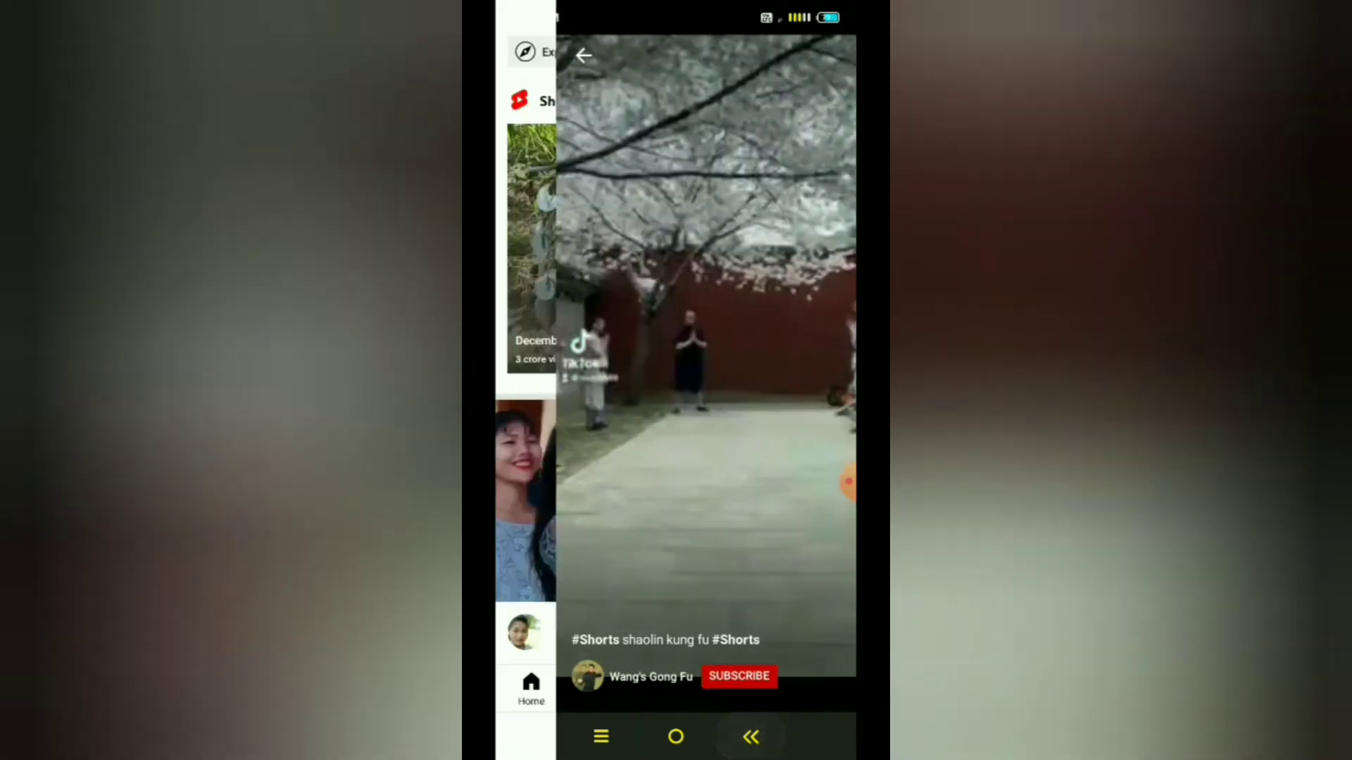
{"action": "left_click", "coordinate": [675, 736]}
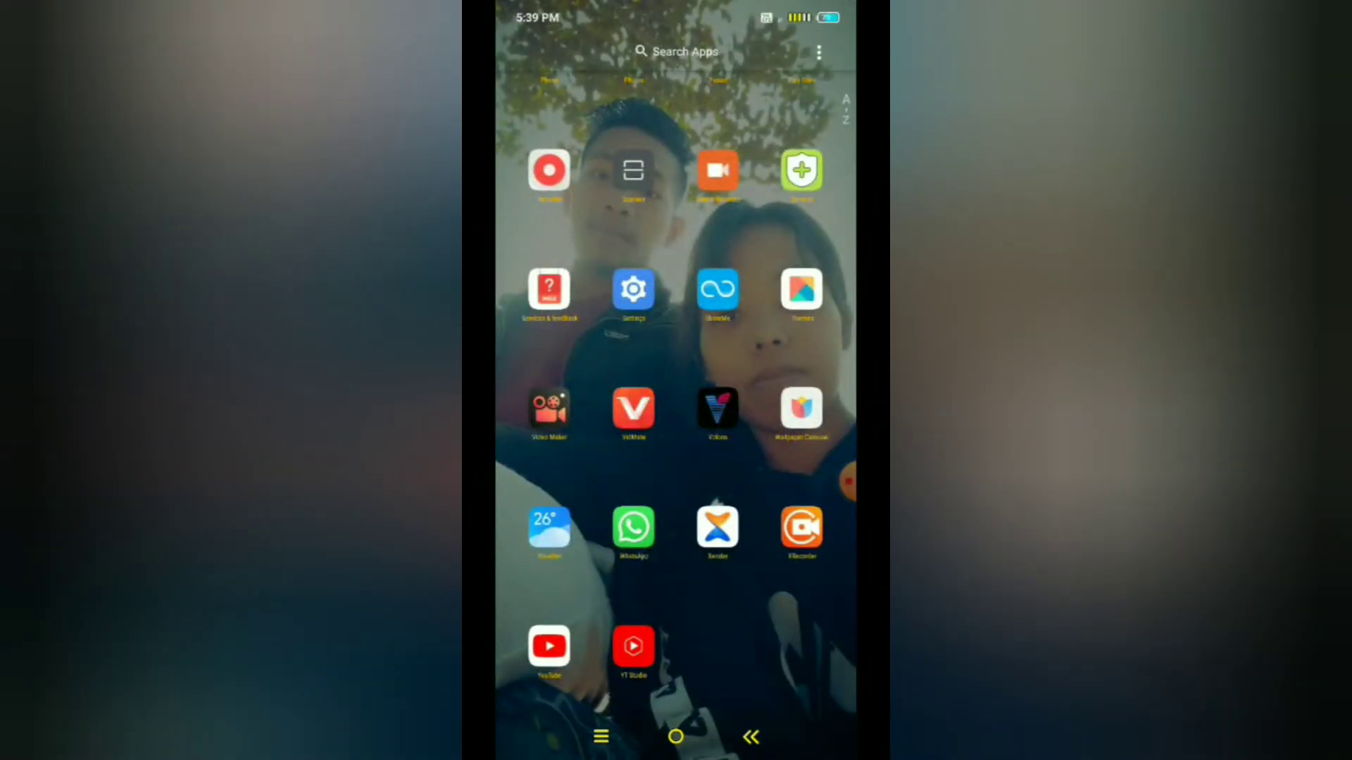